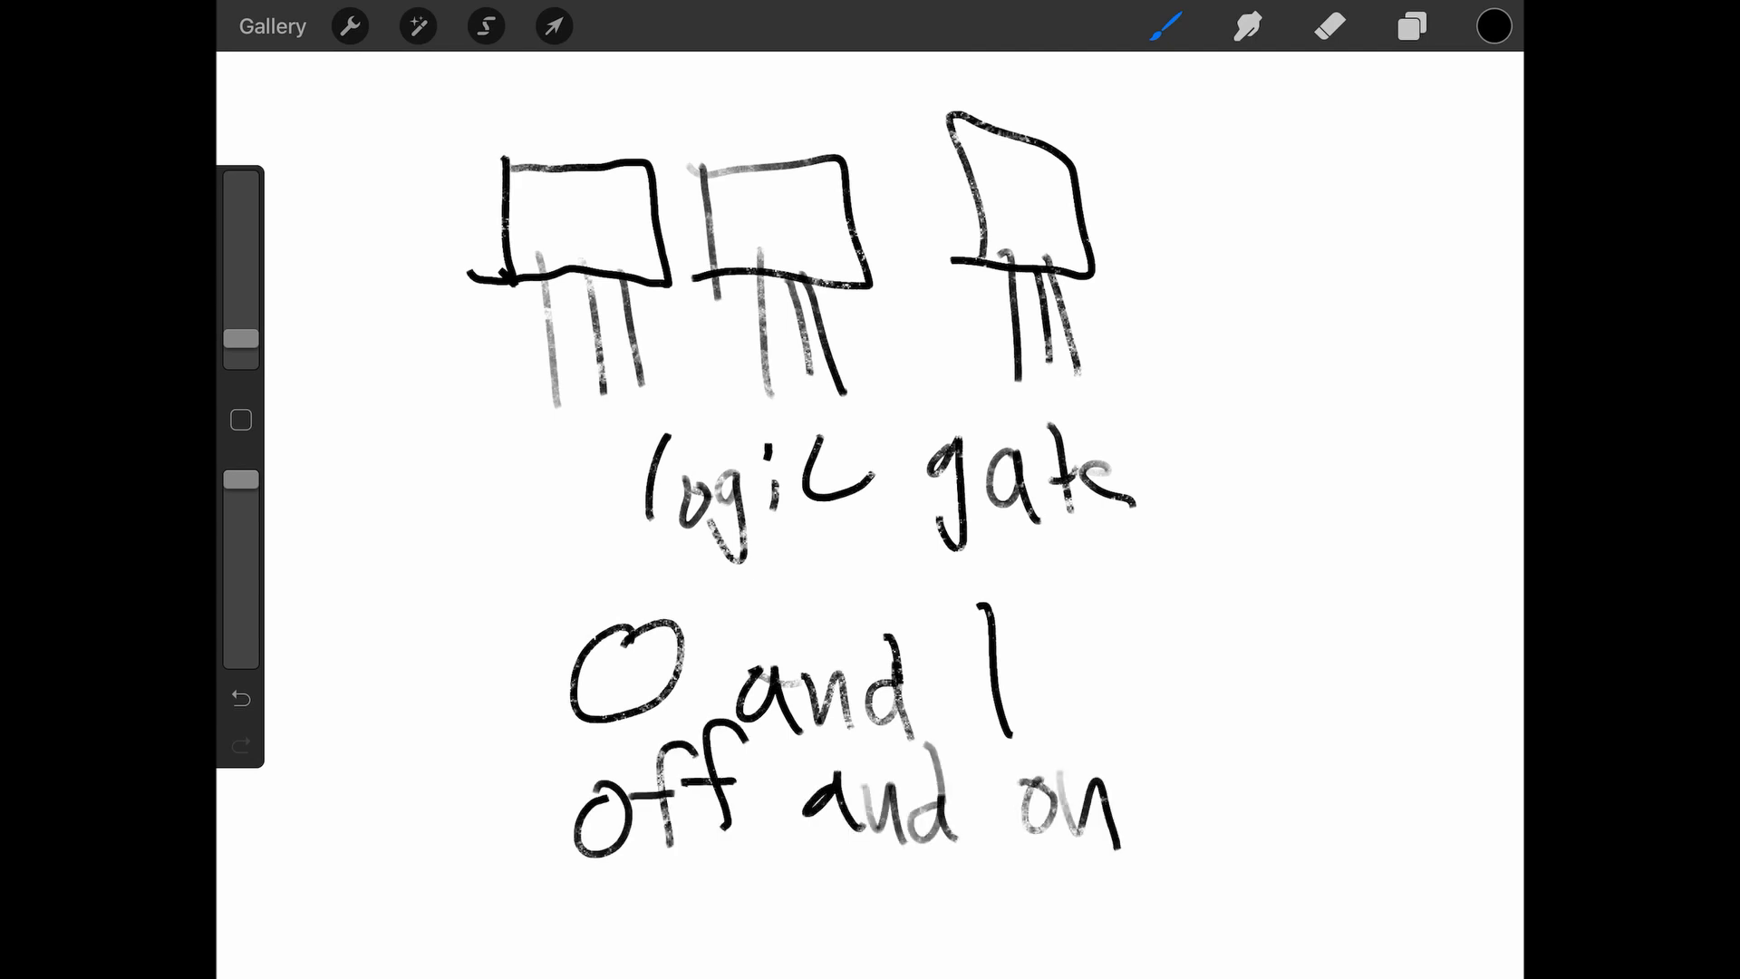
Handwrite 'logic gate', '0 and 1' and 'off and on' beneath the transistor sketches.
click(241, 698)
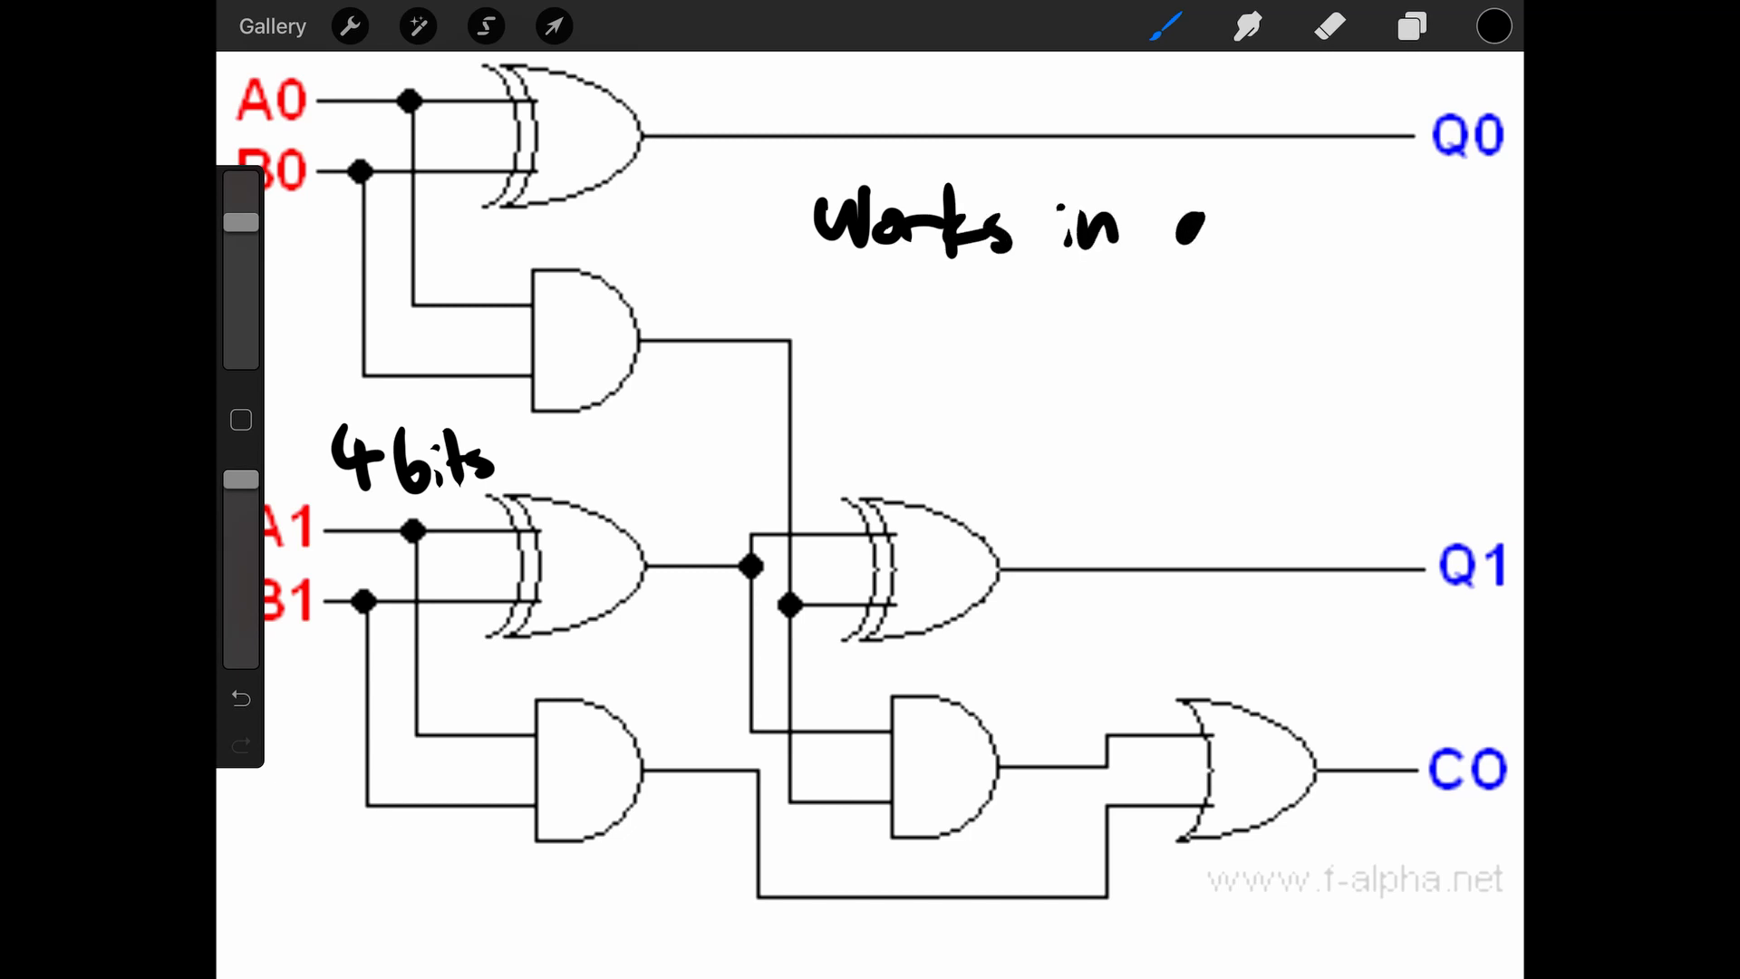
Write '4 bits' above A1 and begin the note 'works in an ab-' beside the top gate.
text(an ab-)
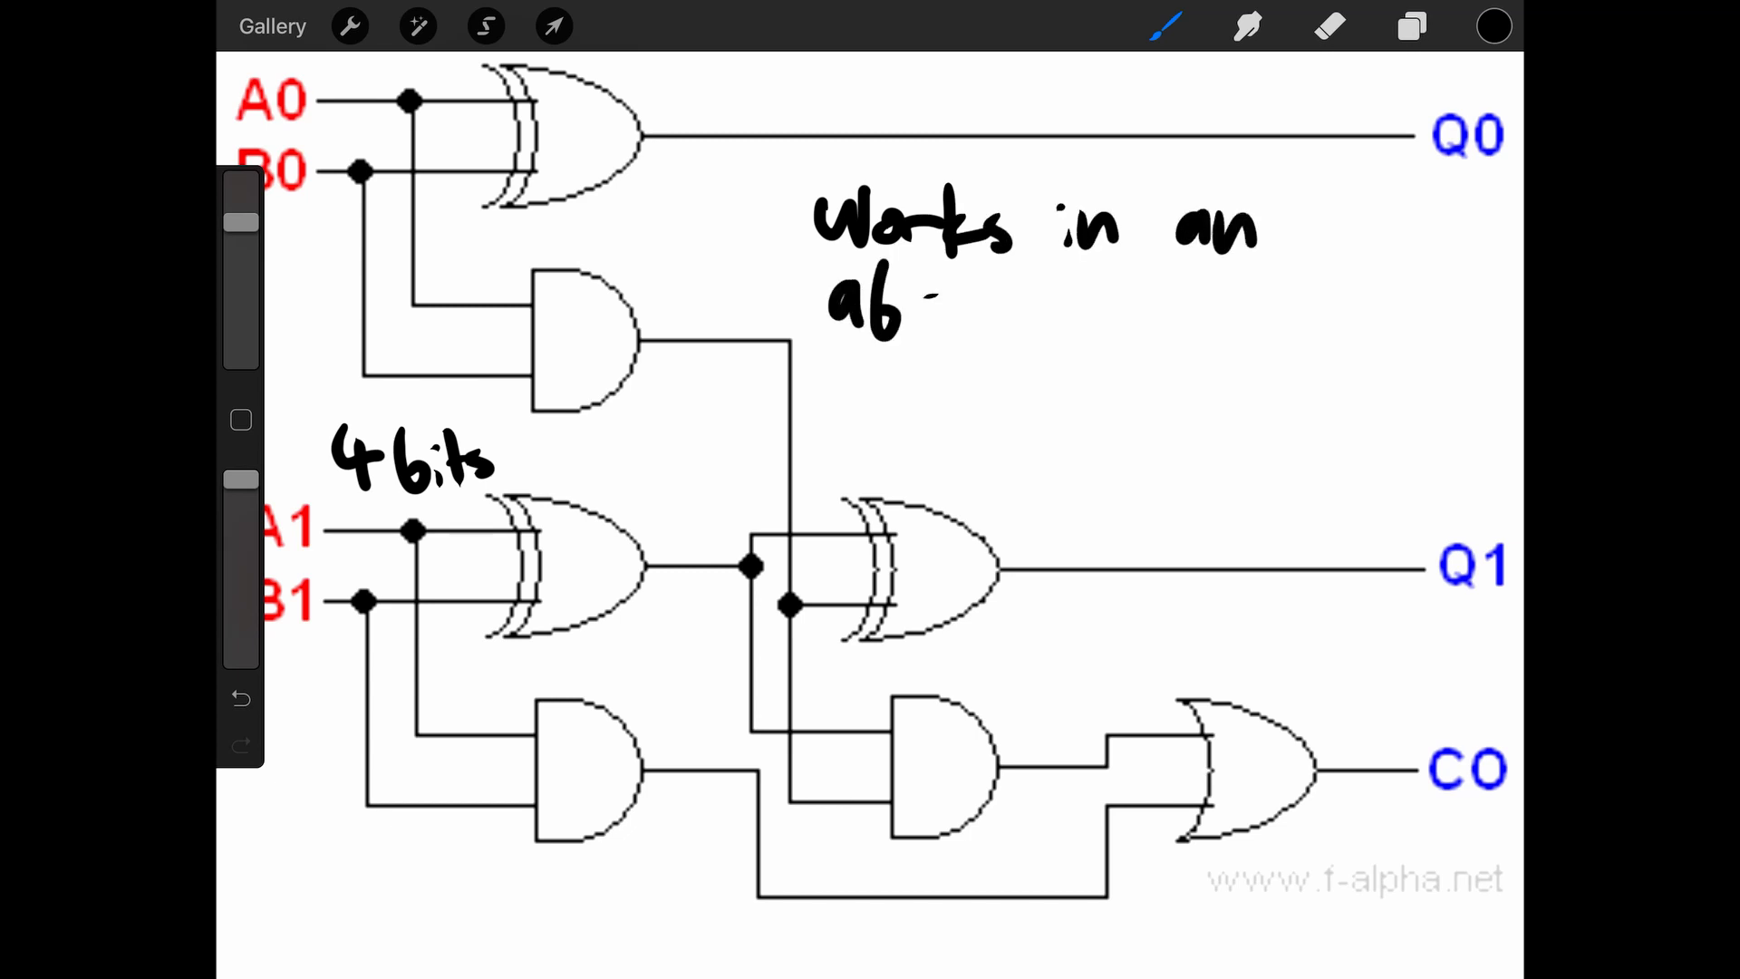